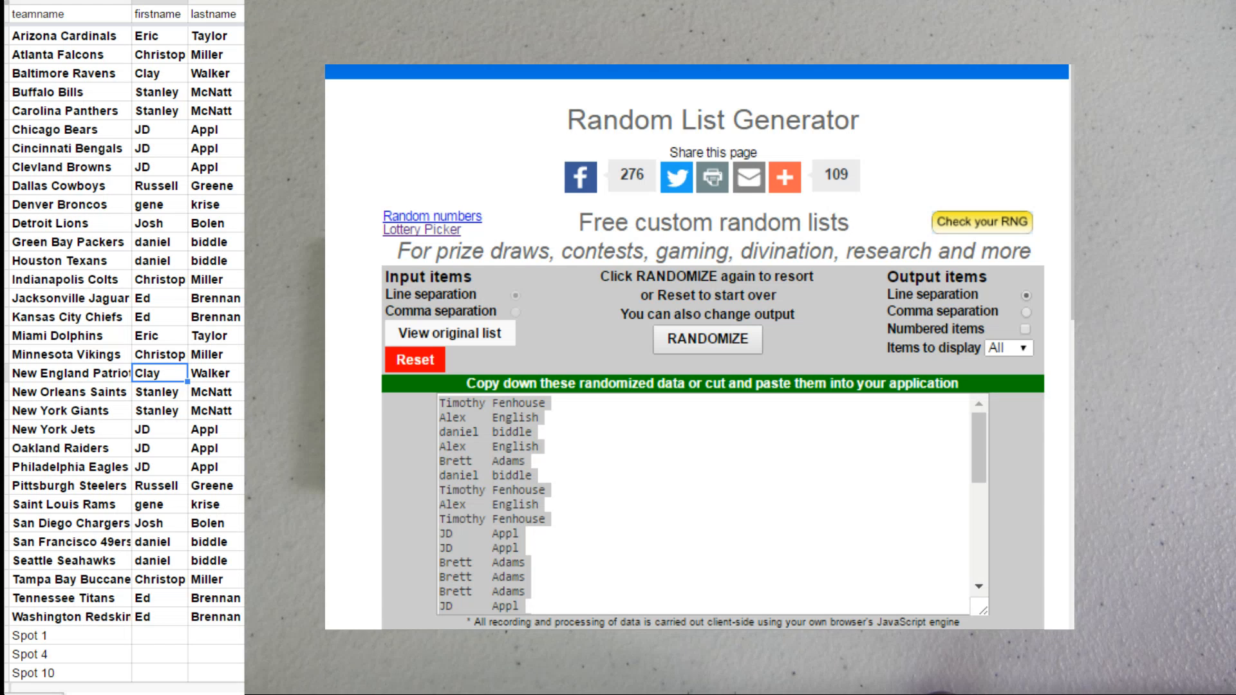
Select and copy the first/last name cells from Arizona Cardinals through Washington Redskins
click(215, 617)
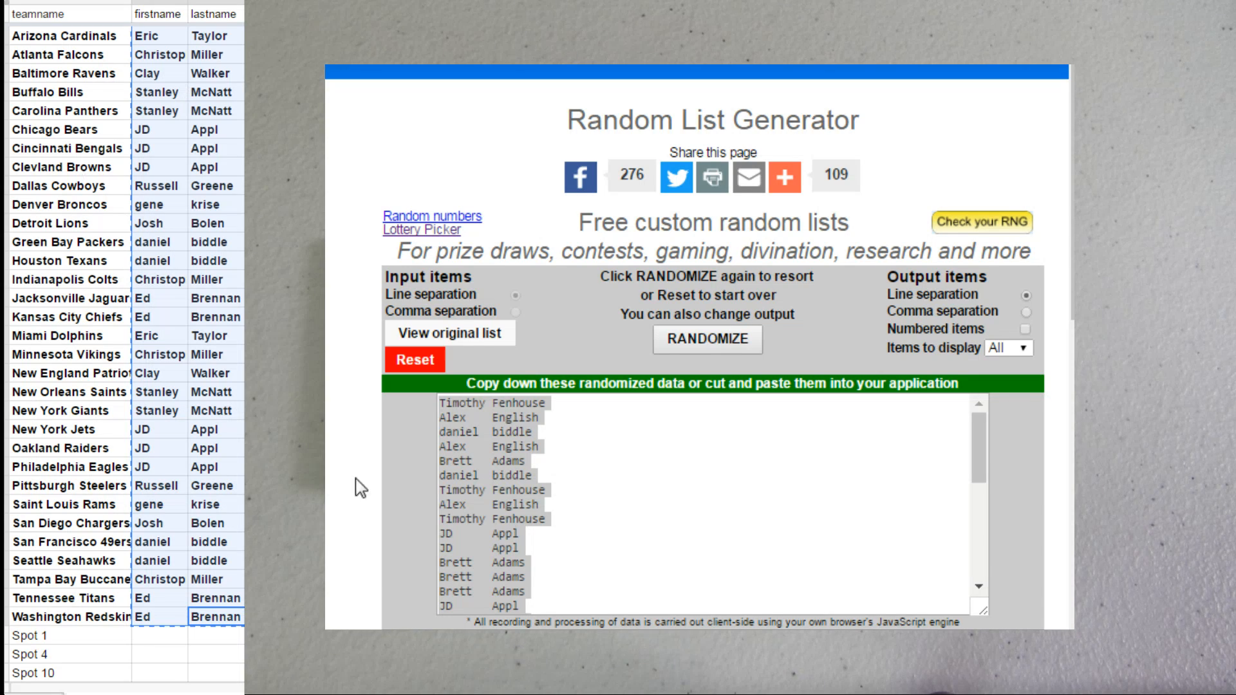
Reset the list, paste the names, randomize them, and paste the shuffled order back into the sheet's name columns
click(414, 359)
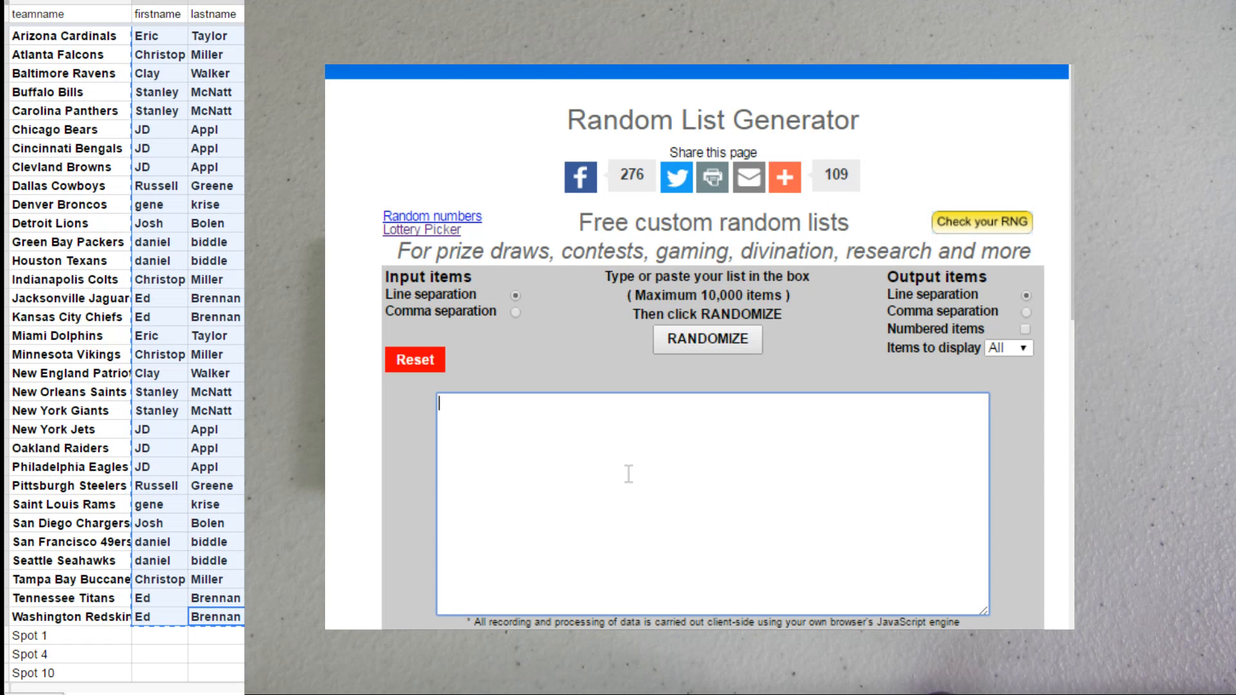
click(707, 340)
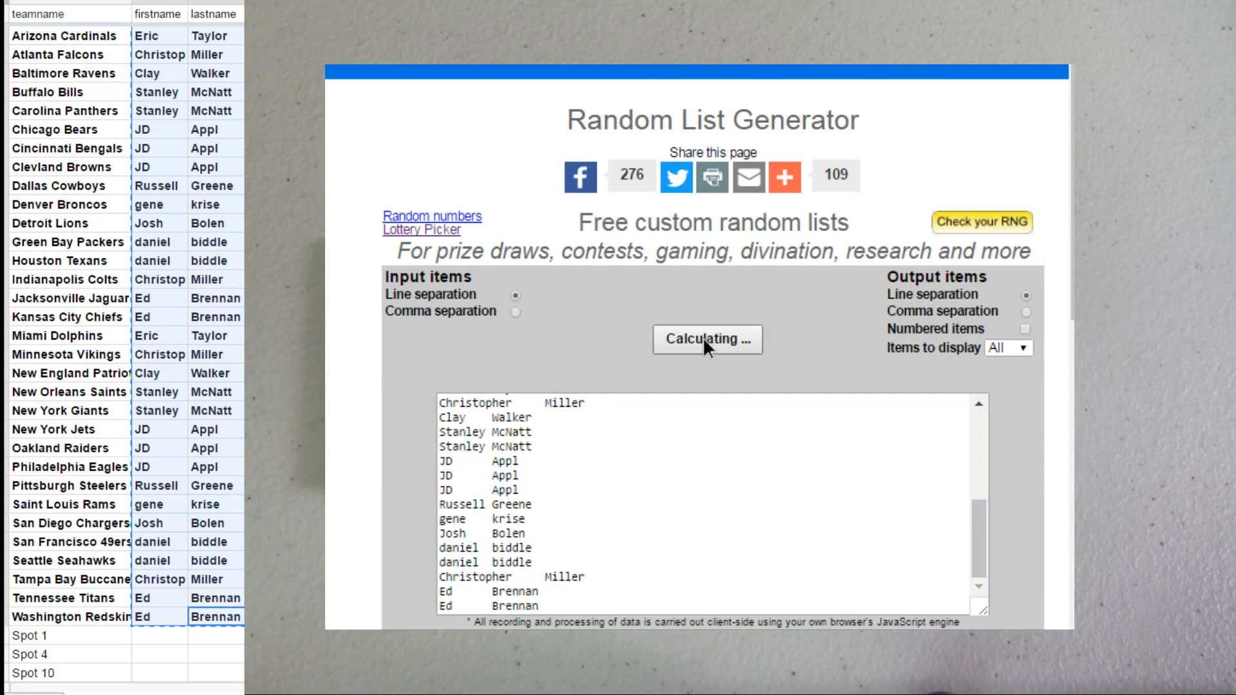
click(706, 340)
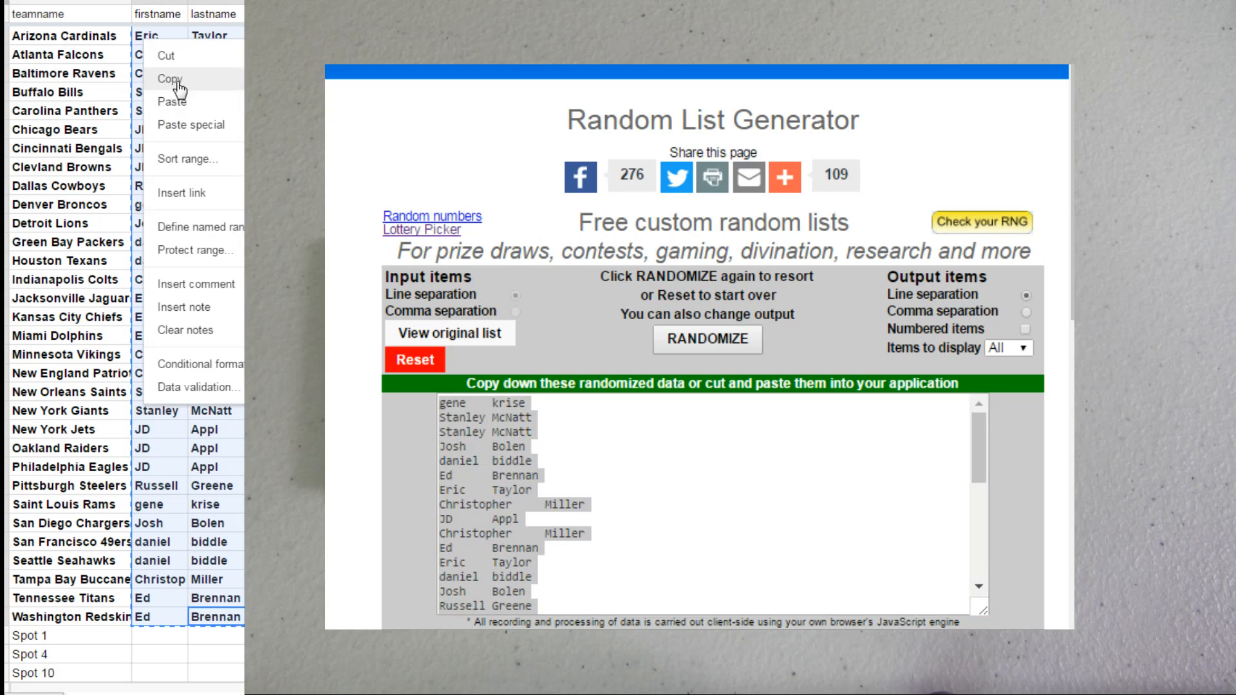
click(166, 78)
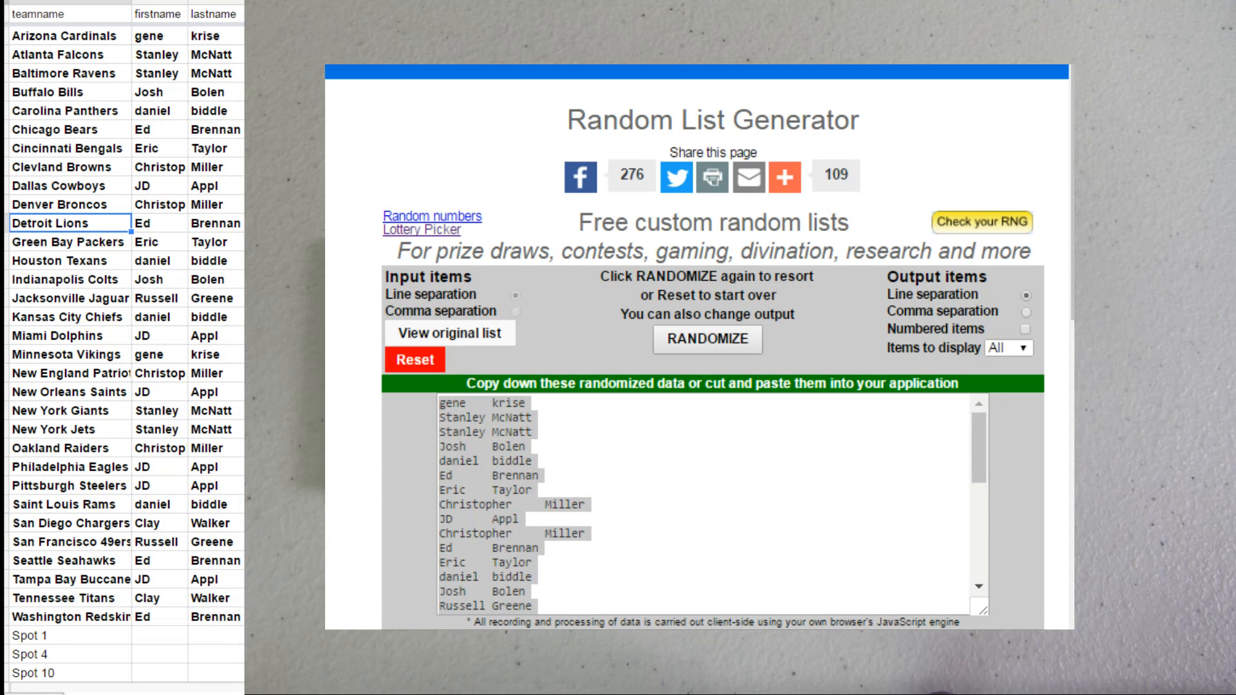